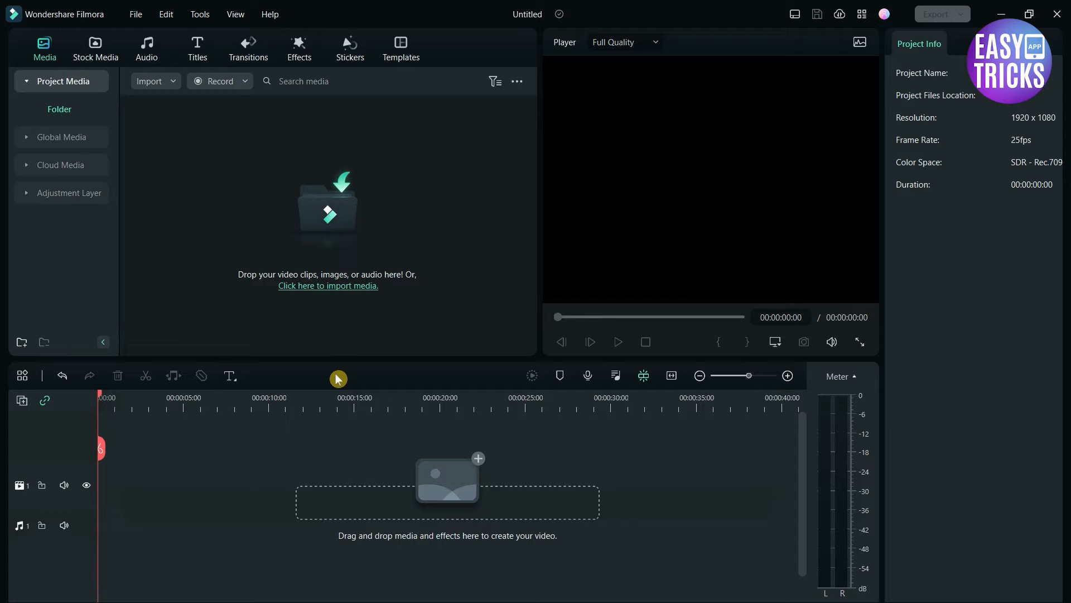
- Import the Supa Dashboard_3 yacht video from Downloads into the project media
left_click(329, 286)
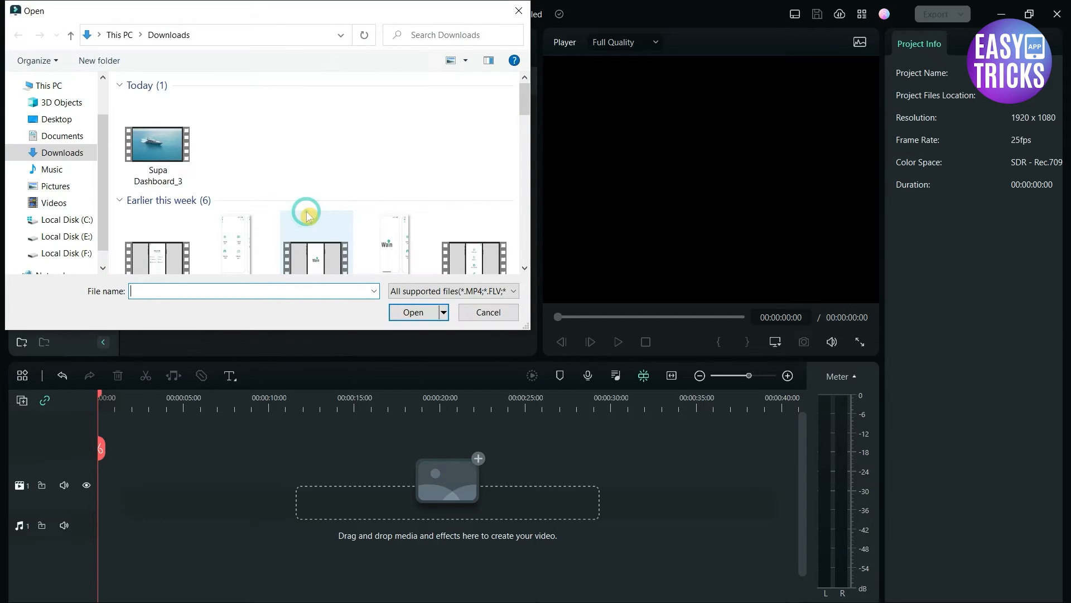
left_click(413, 311)
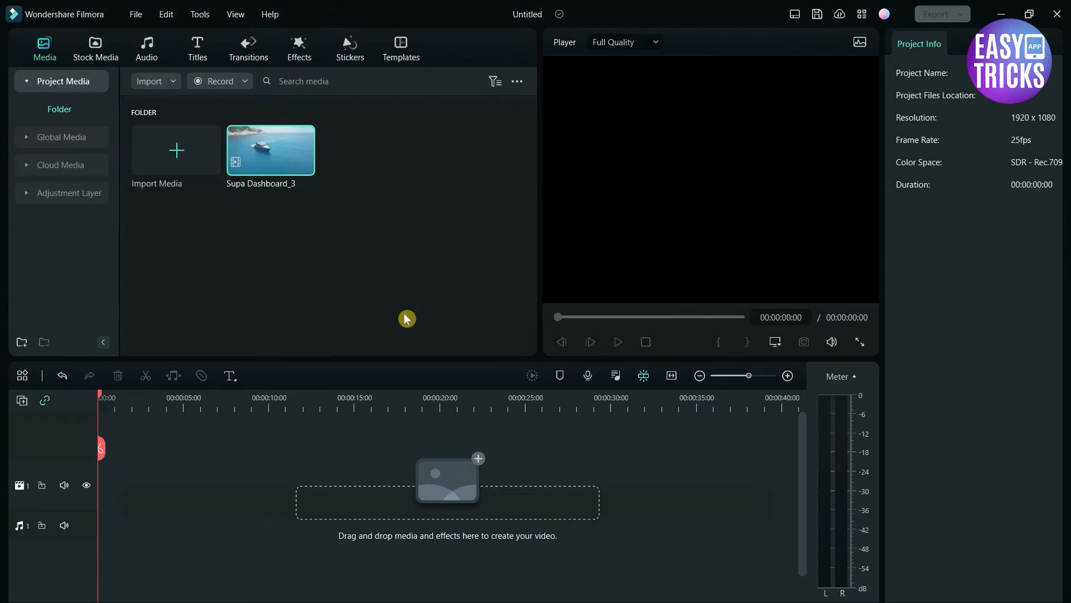
- Place Supa Dashboard_3 at the start of the video track and split it near one second
left_click_drag(270, 150, 245, 427)
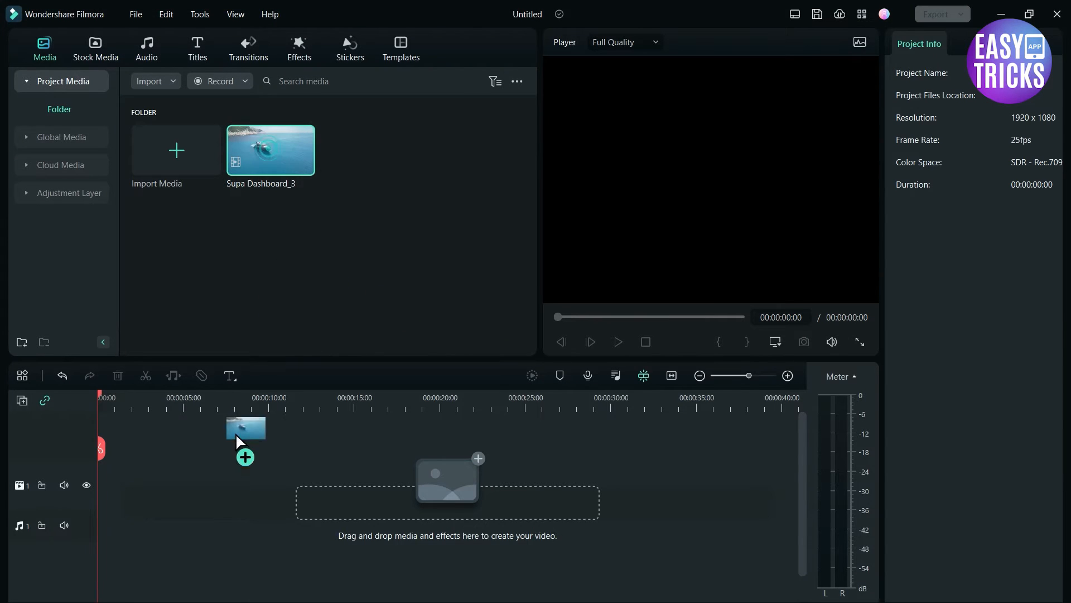
left_click_drag(244, 427, 219, 484)
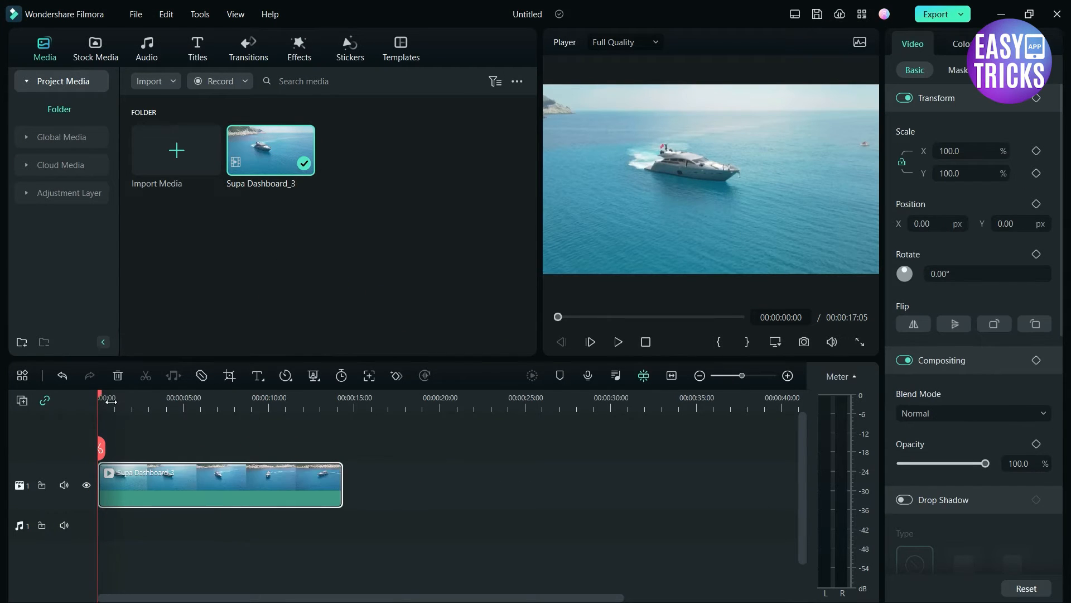
left_click(617, 342)
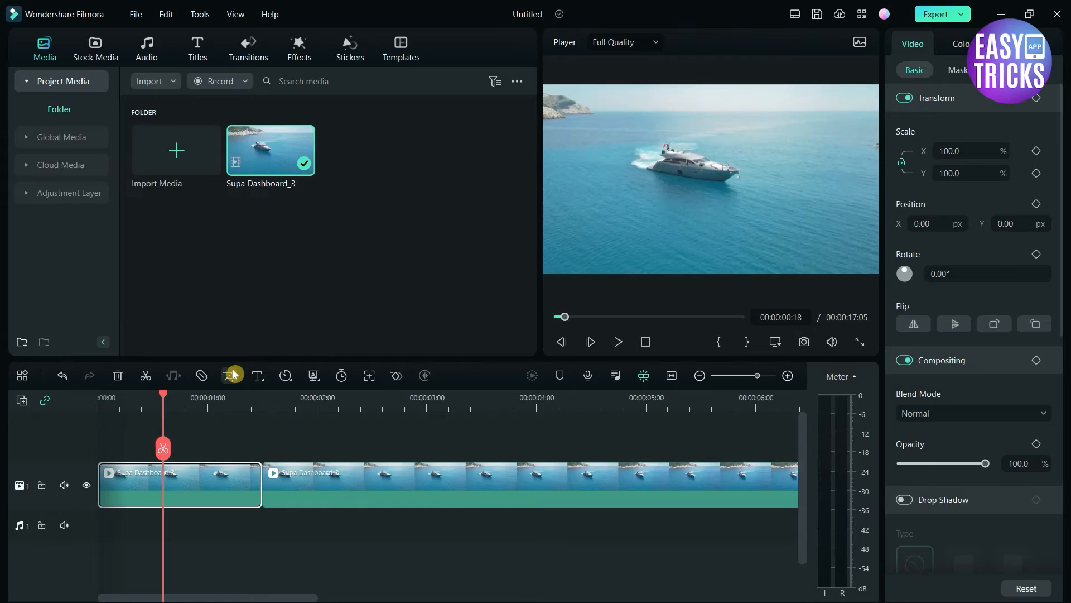
- Switch the first clip's Crop and Zoom settings to Pan & Zoom with Custom ratio
left_click(233, 375)
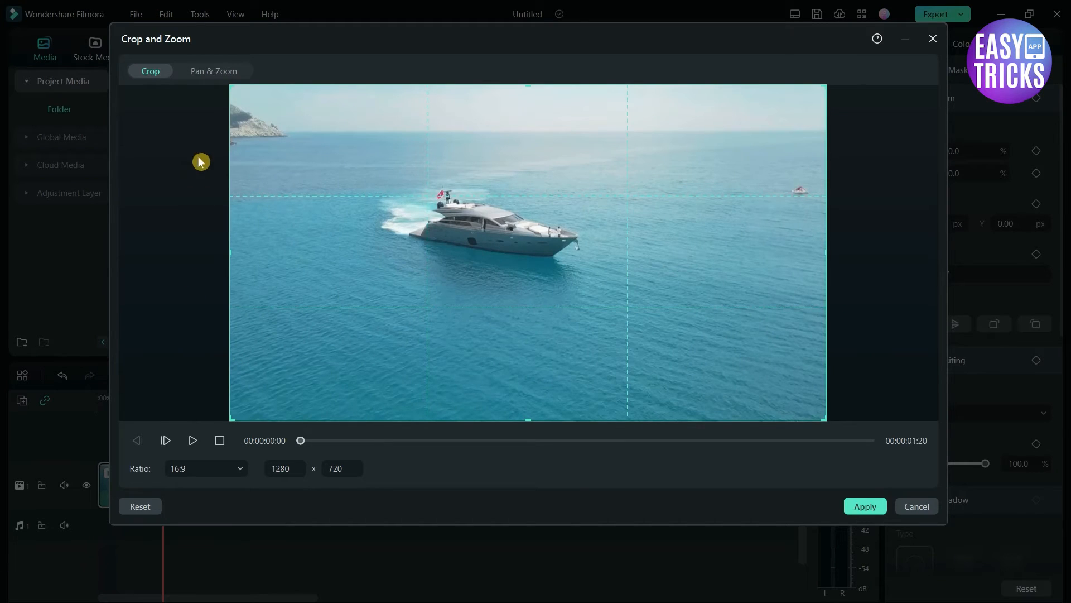
left_click(213, 71)
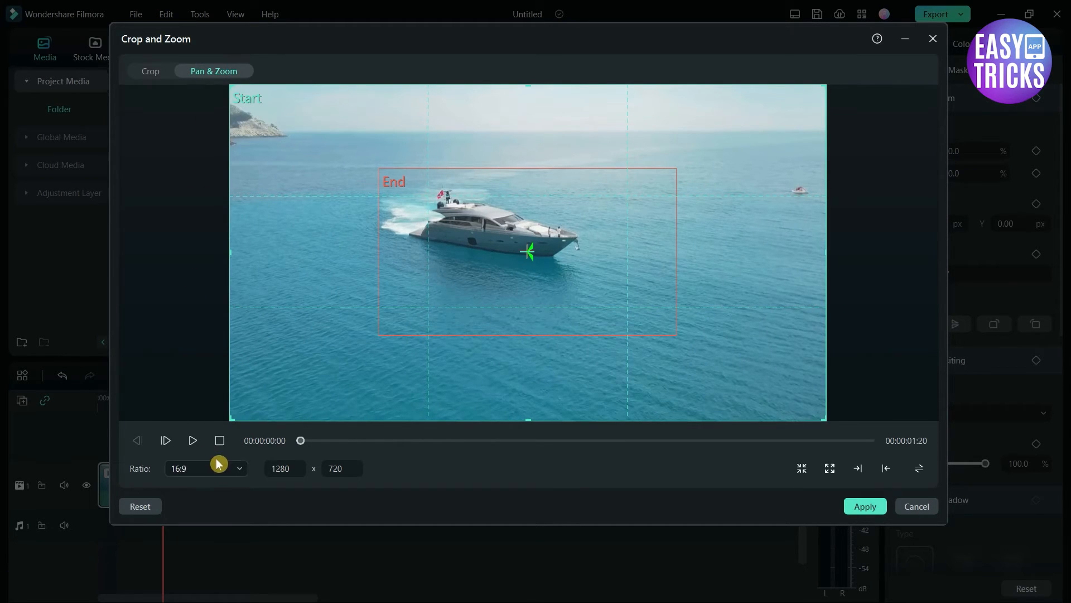
left_click(205, 469)
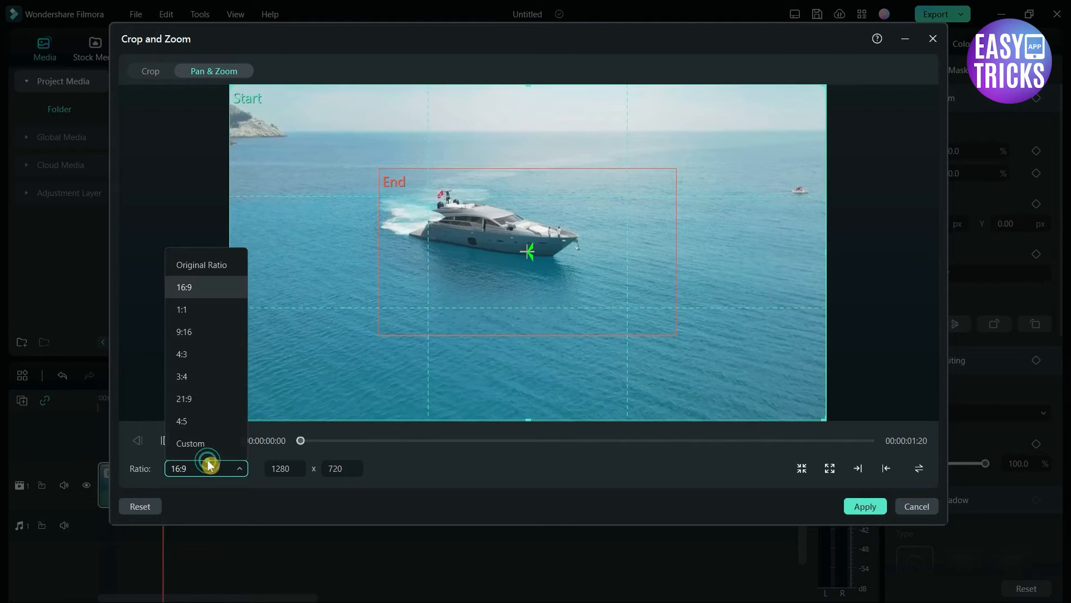
left_click(191, 443)
type("120")
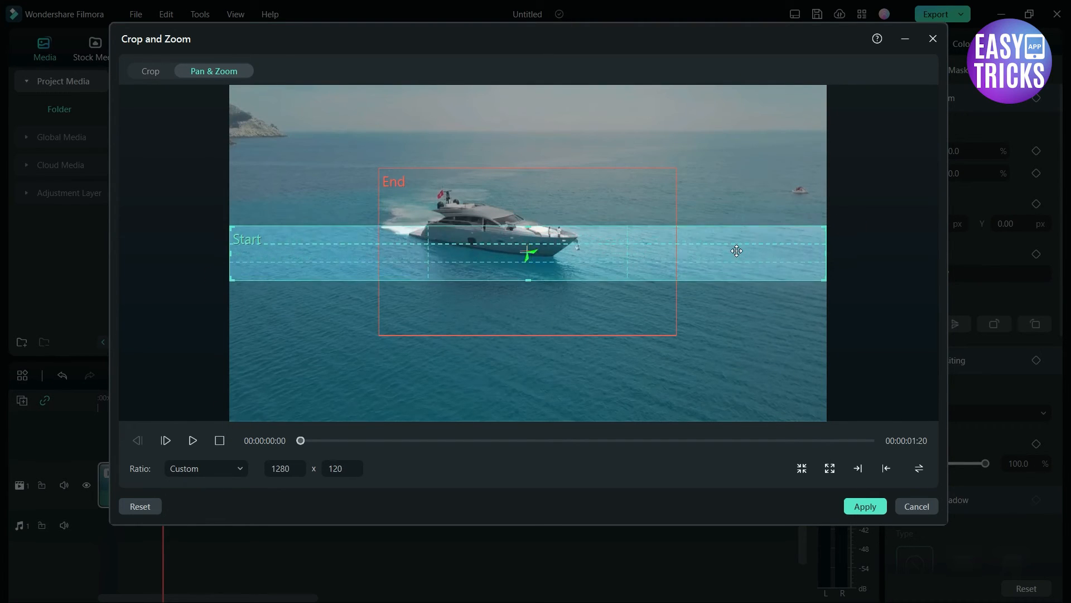
- Shrink the Start frame to a thin 1280x120 strip across the yacht and apply
left_click_drag(736, 250, 691, 217)
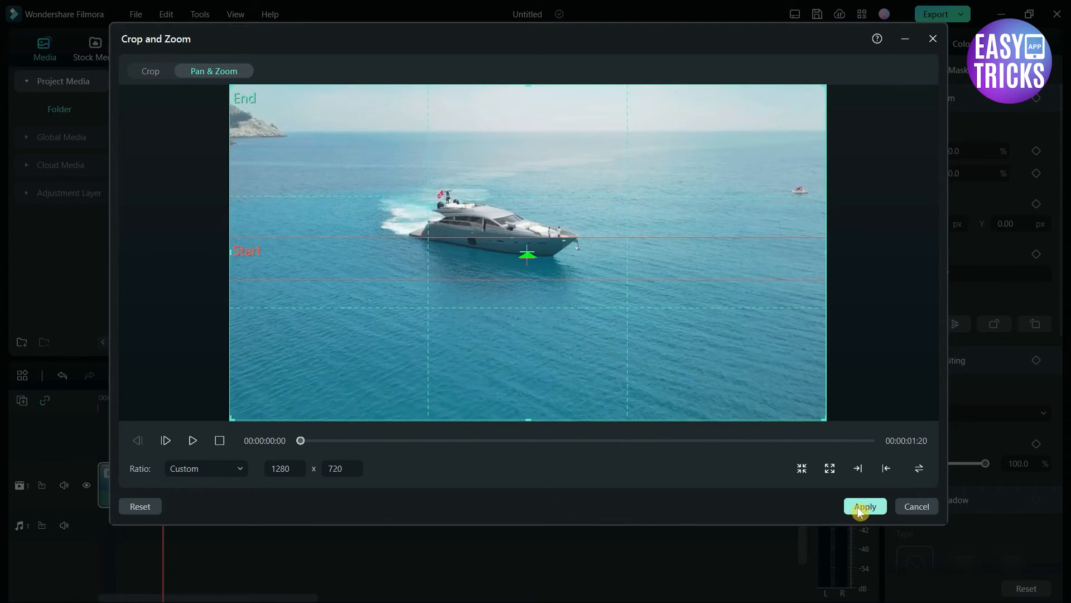
left_click(864, 505)
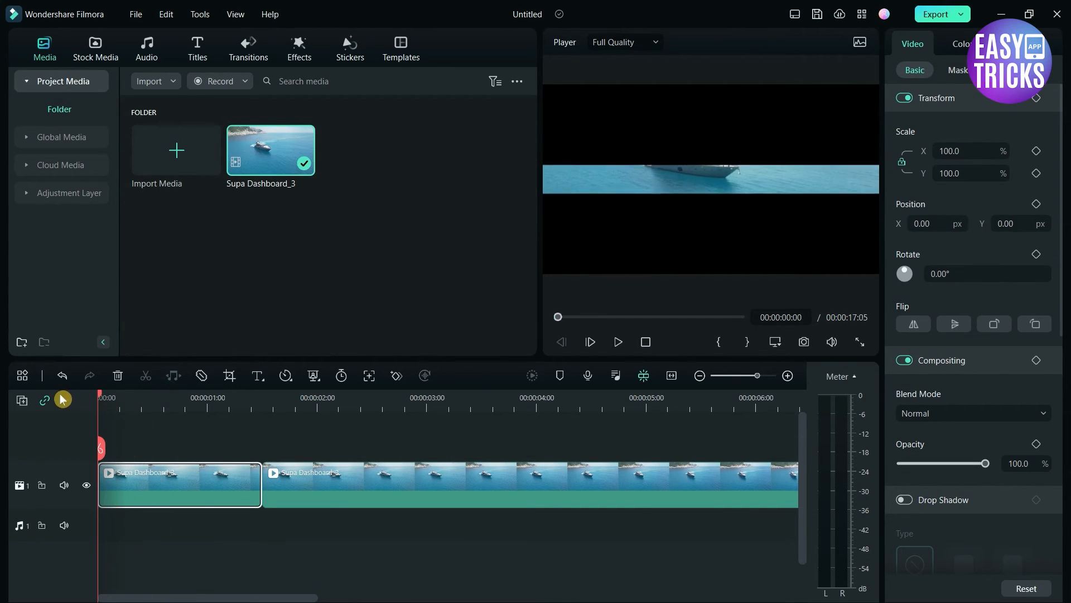
left_click(616, 341)
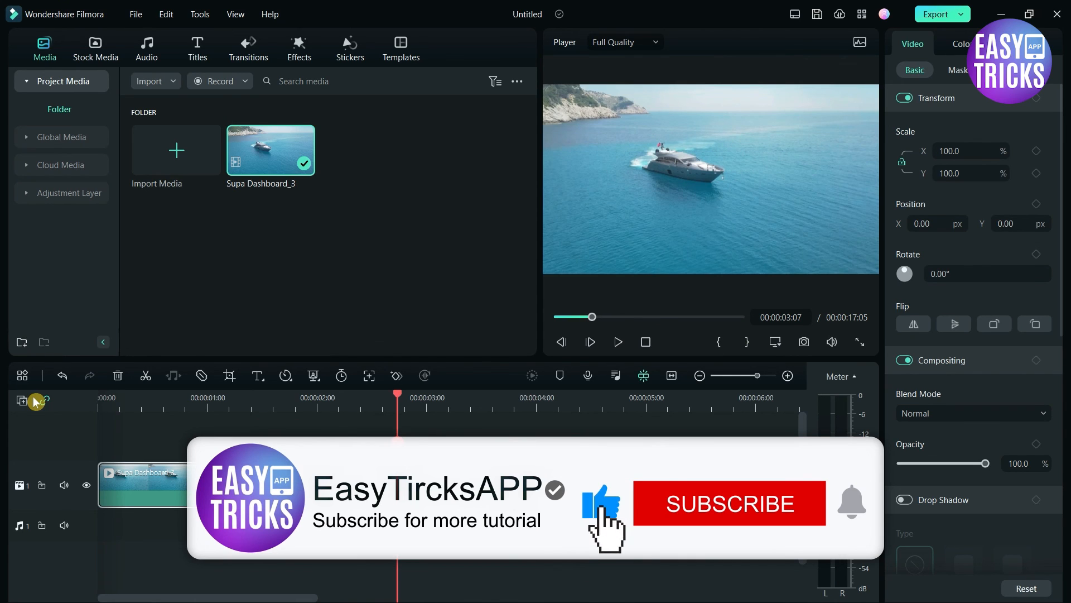
left_click(727, 503)
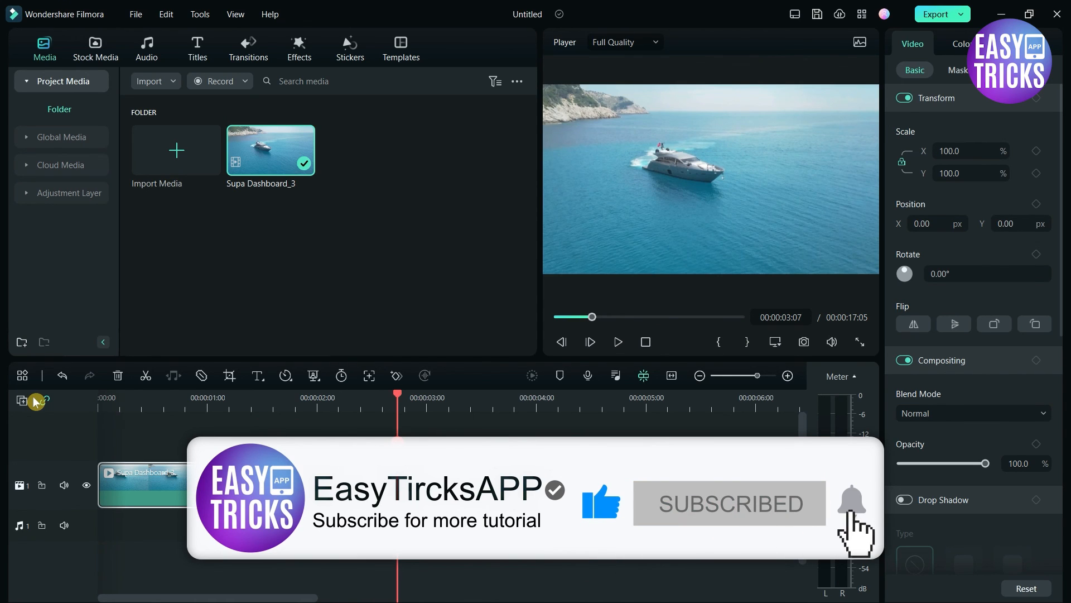